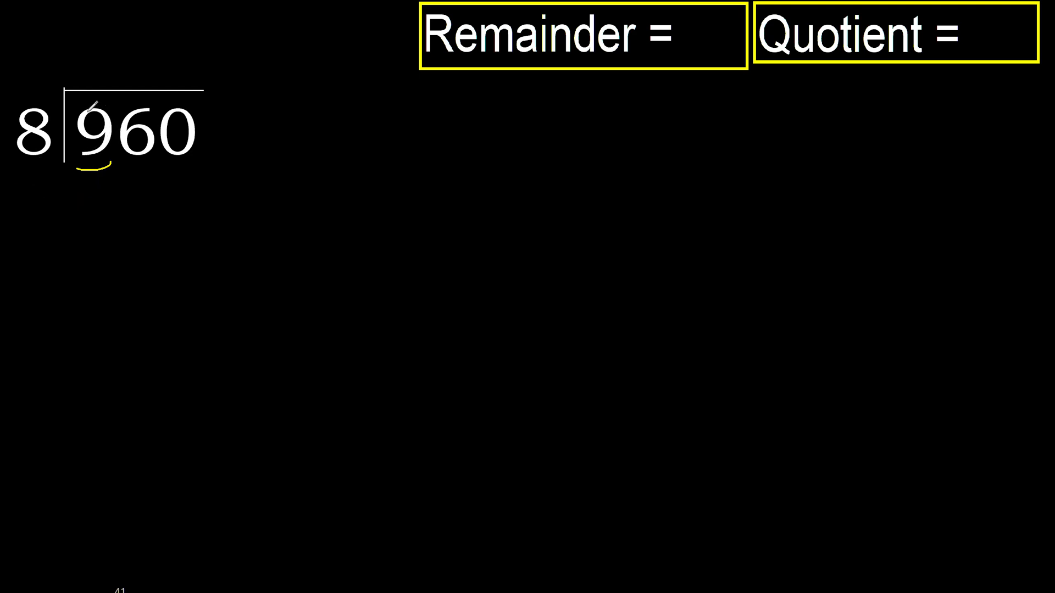
- Handwrite quotient digit 1 above the 9 and product 8 beneath it
left_click_drag(60, 134, 110, 51)
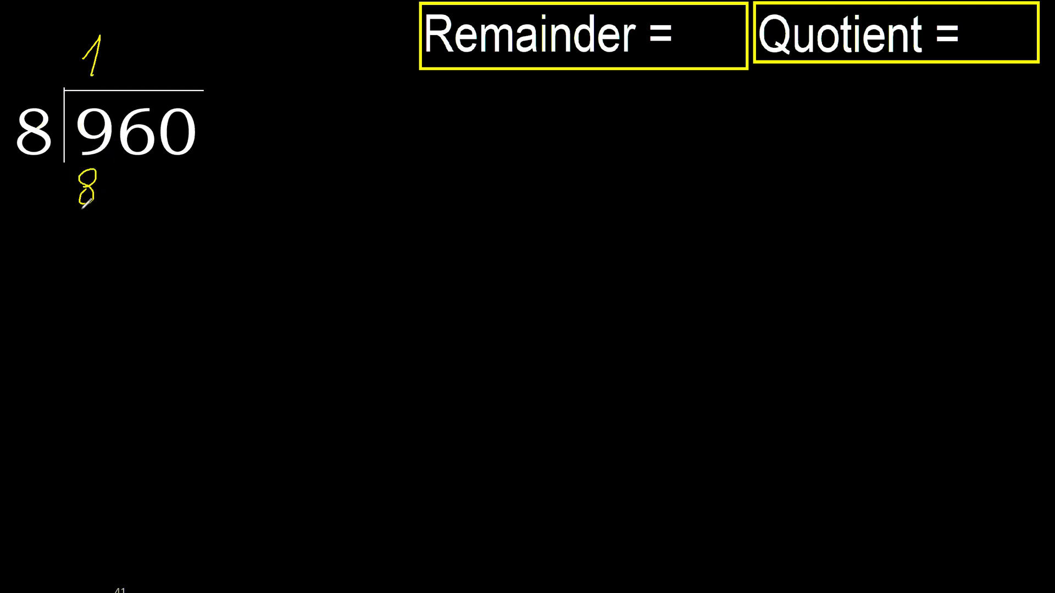
- Draw the subtraction line under the 8 and write the difference 16 below
left_click_drag(67, 208, 105, 209)
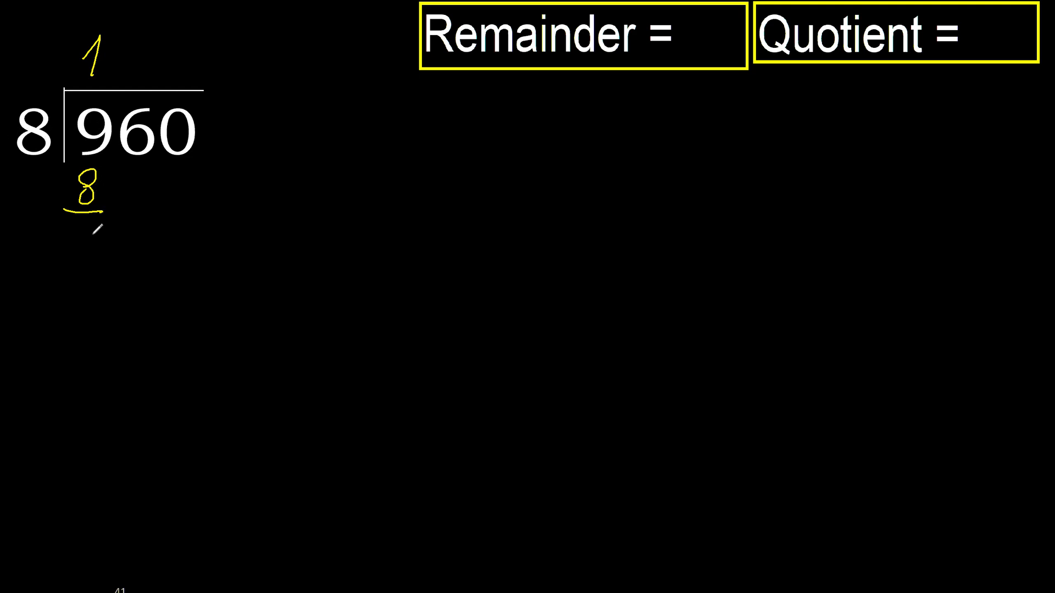
left_click_drag(84, 222, 87, 255)
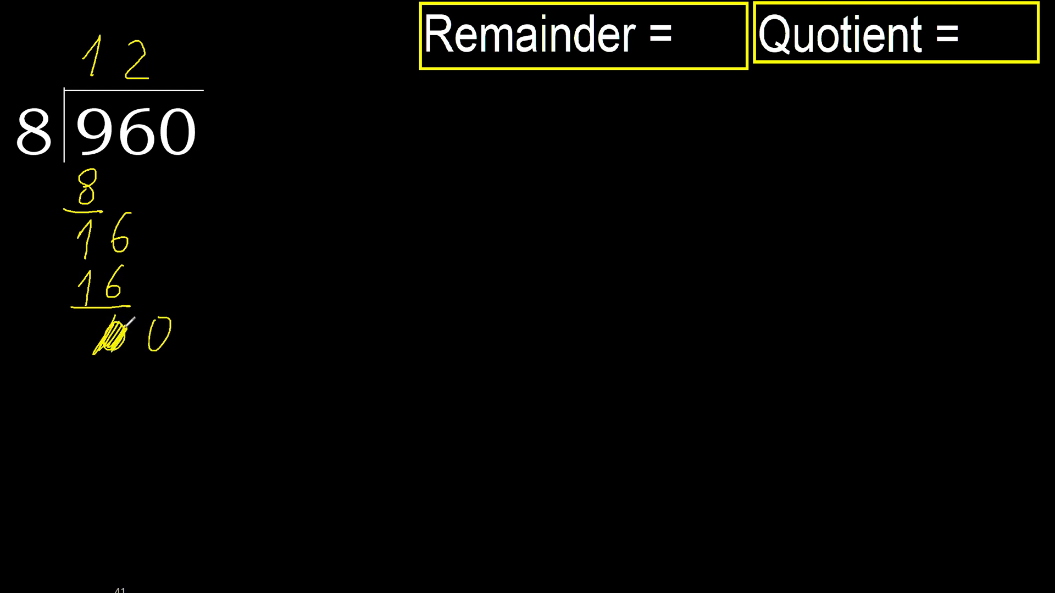
mouse_move(117, 336)
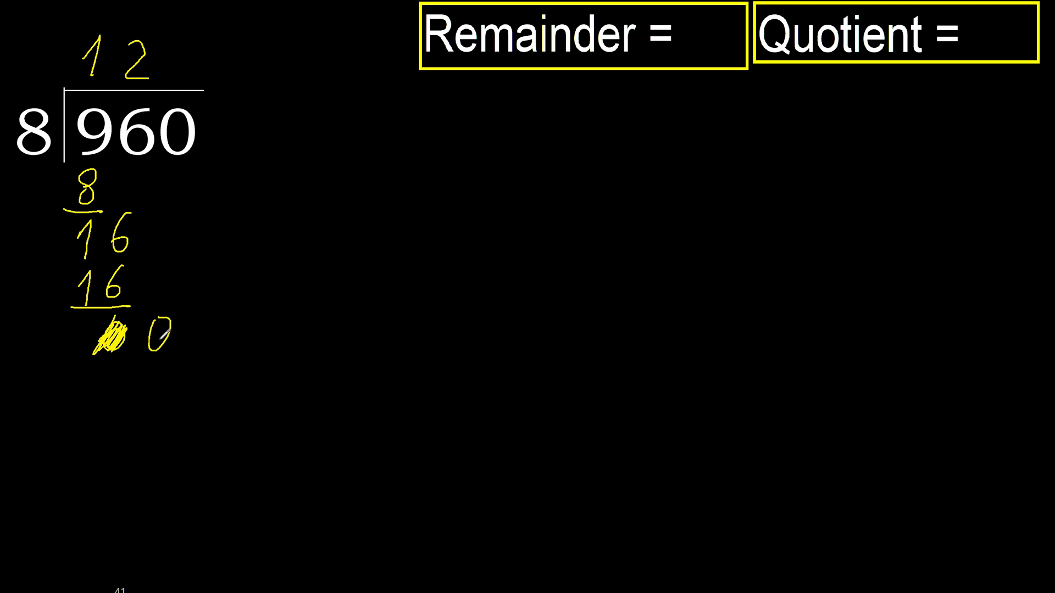
- Write final quotient digit 0, then fill Remainder = 0 and Quotient = 120
left_click_drag(40, 155, 171, 337)
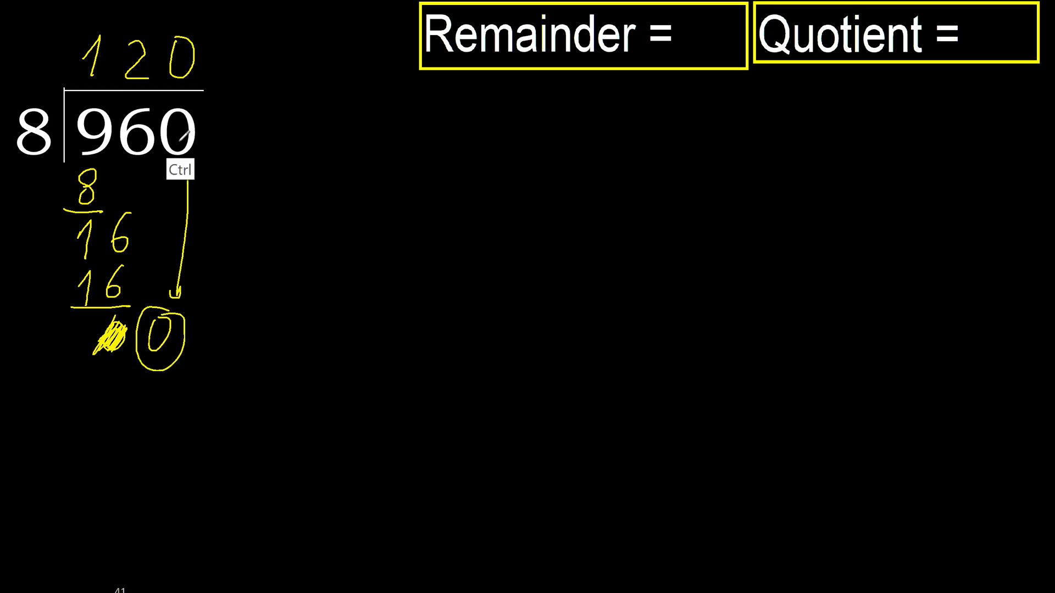
left_click_drag(189, 326, 672, 50)
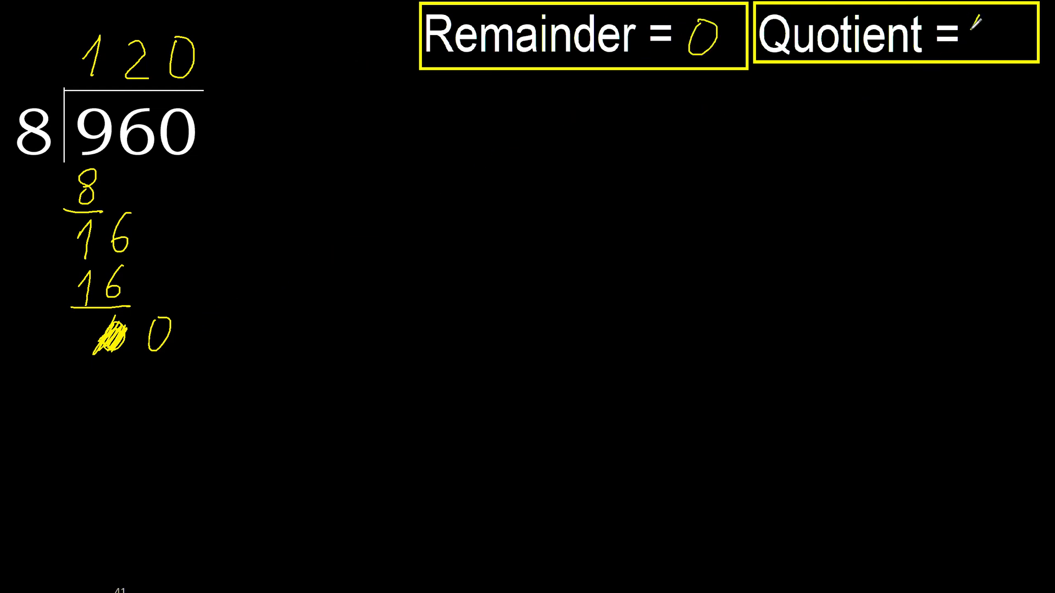
type("120")
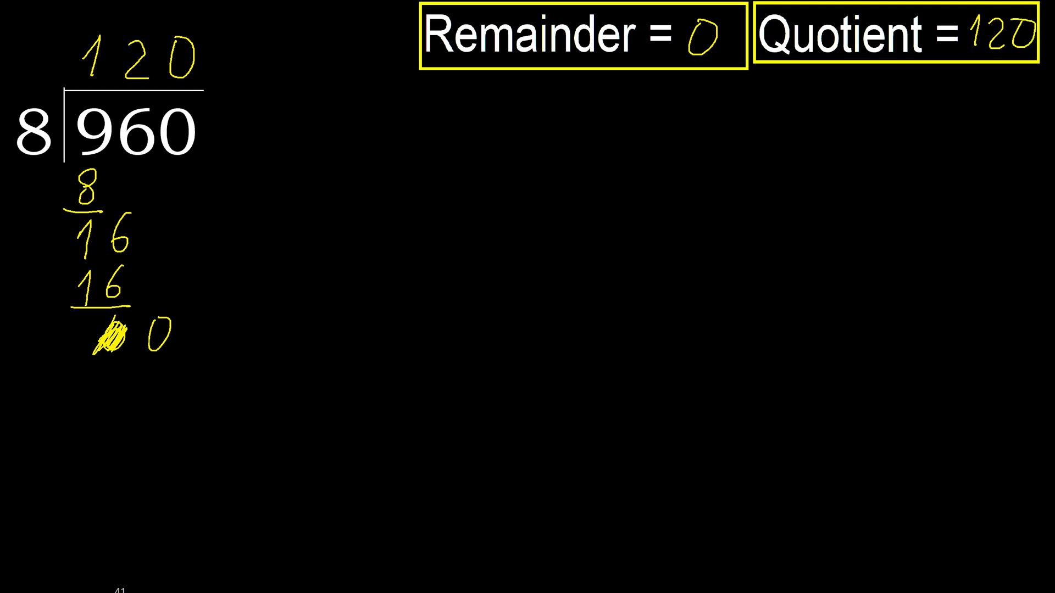